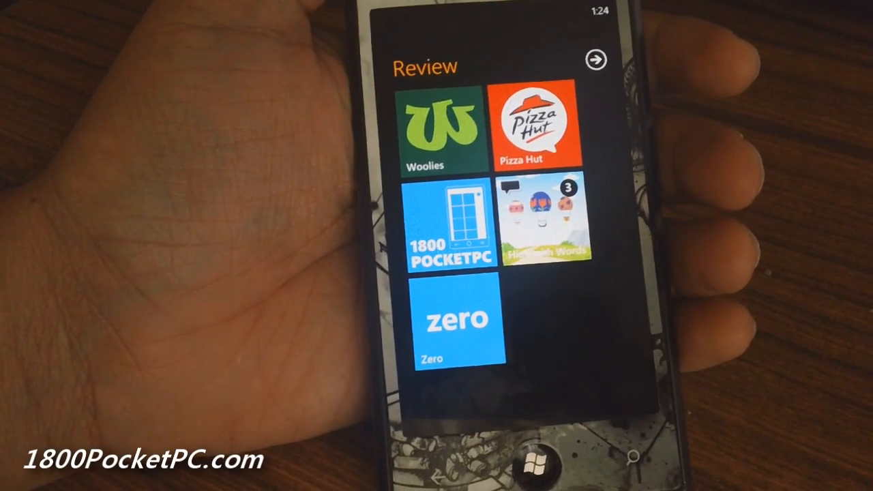
Launch the Zero to-do app from the Review group on the Start screen
{"action": "left_click", "coordinate": [453, 325]}
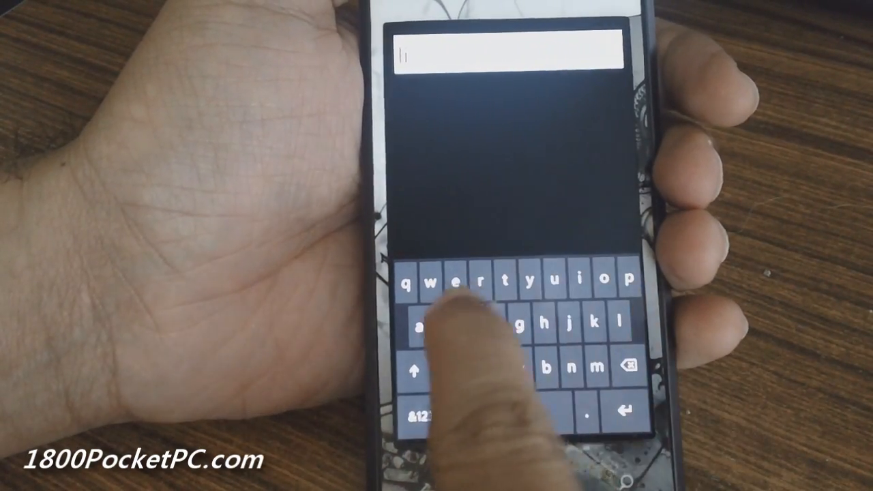
Start a new to-do item so the on-screen keyboard is ready for text
{"action": "left_click", "coordinate": [416, 411]}
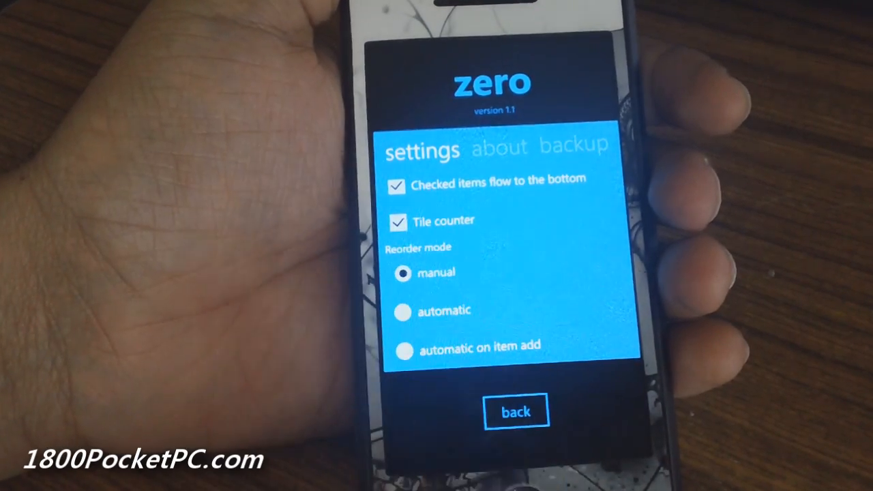
Show Zero's settings page with checkbox flow, tile counter and reorder mode options
{"action": "left_click", "coordinate": [516, 409]}
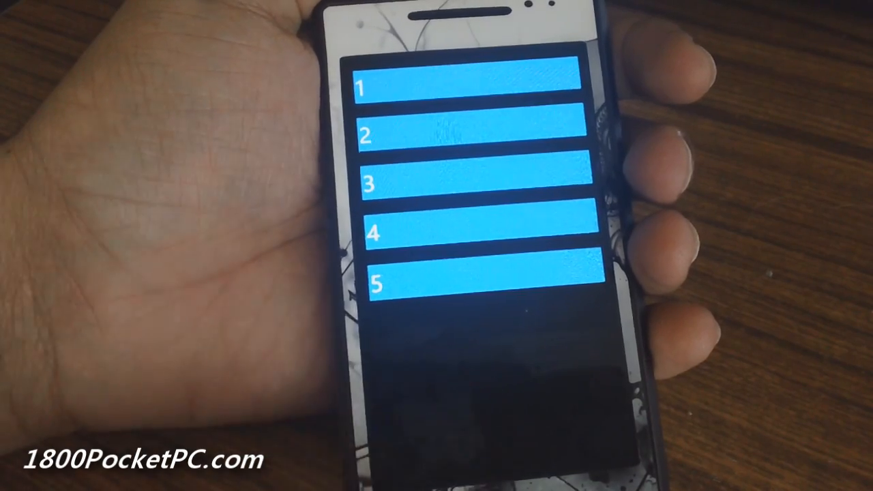
Mark an item done so it sinks below items 2 and 5, then delete item 4
{"action": "left_click", "coordinate": [477, 280]}
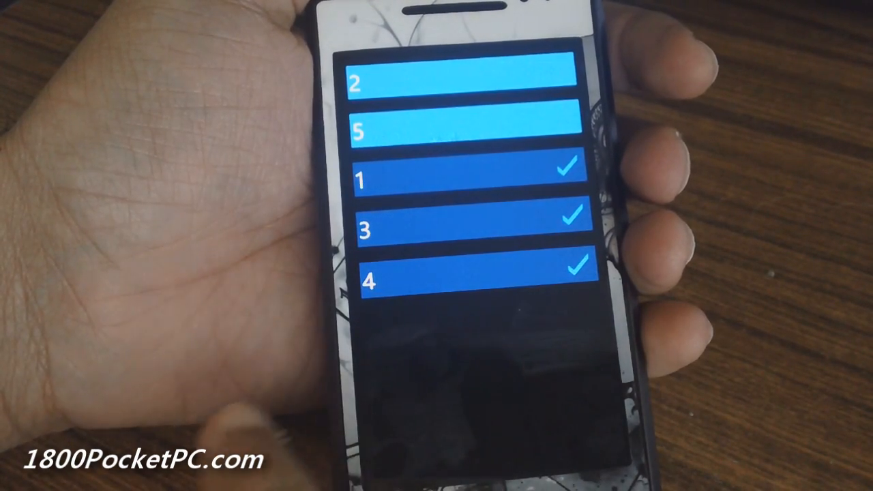
{"action": "left_click", "coordinate": [466, 273]}
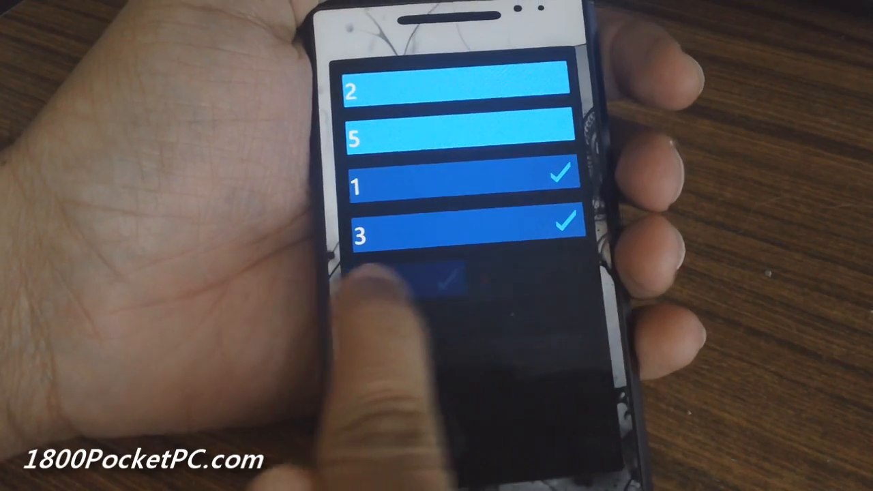